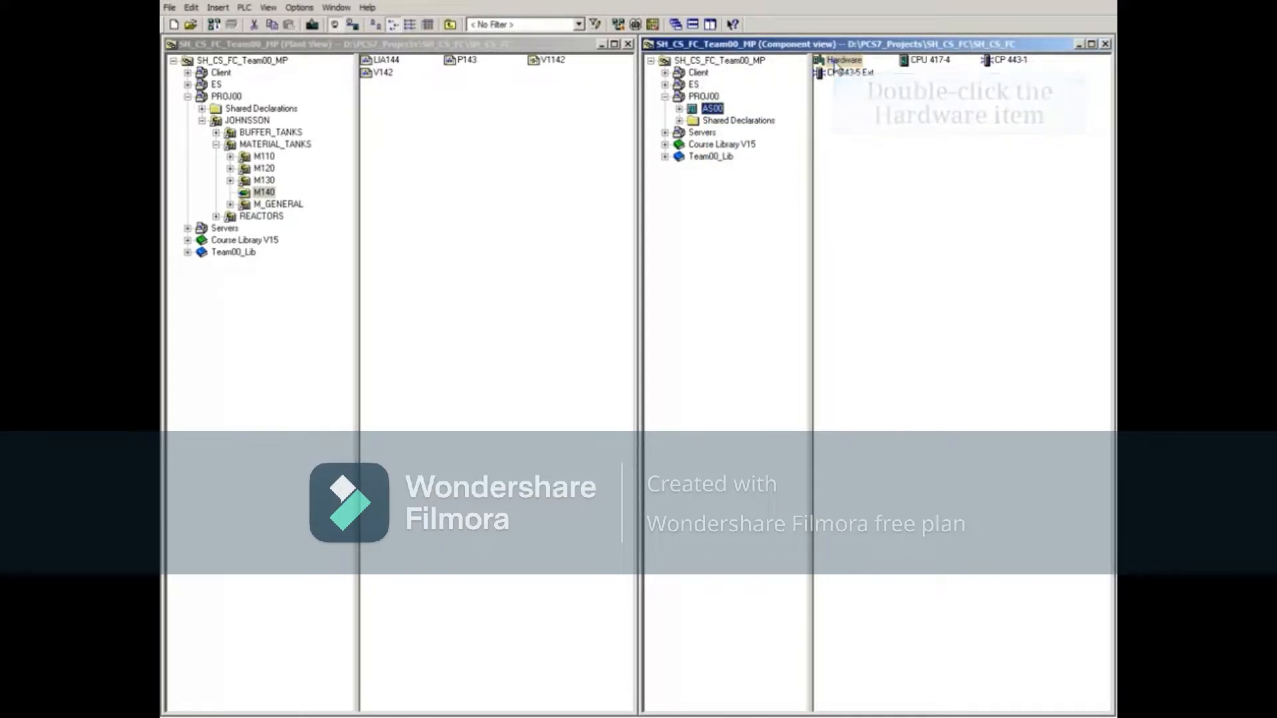
- Open the AS00 station's hardware configuration from SIMATIC Manager
double_click(846, 60)
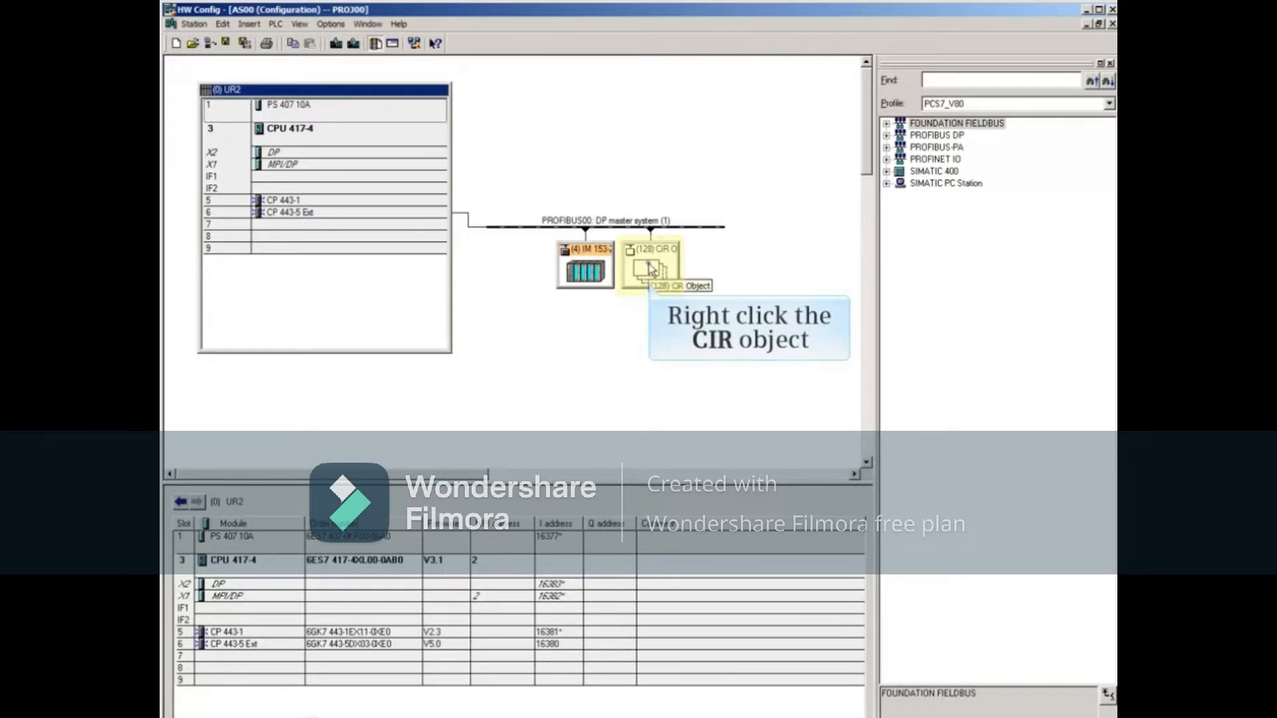
- Show the Object Properties of the CIR object on the DP master system
right_click(651, 267)
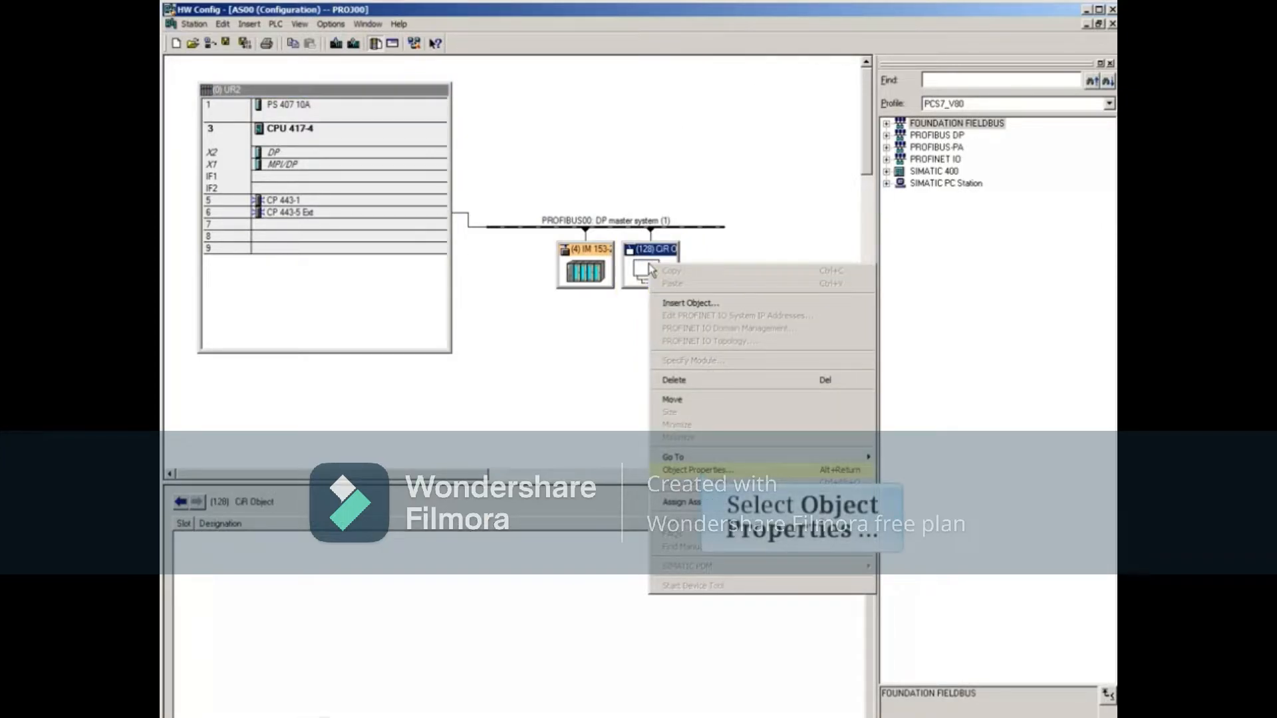
mouse_move(701, 470)
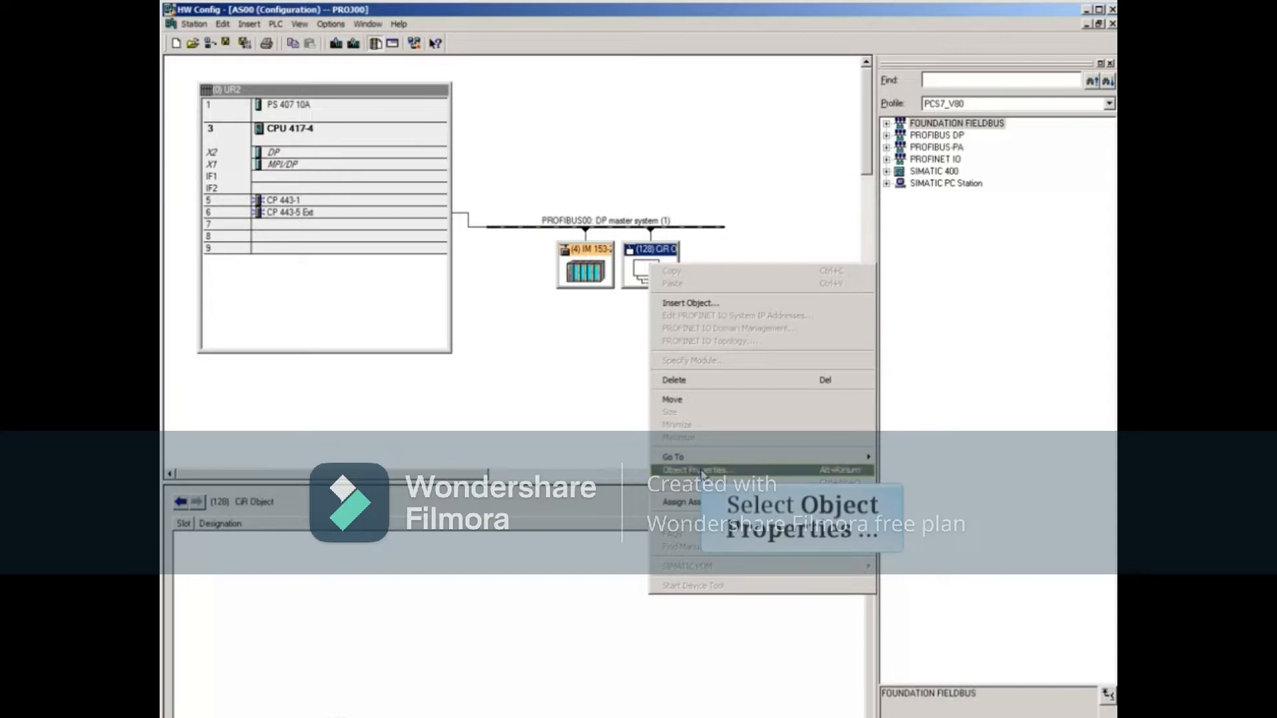
click(694, 470)
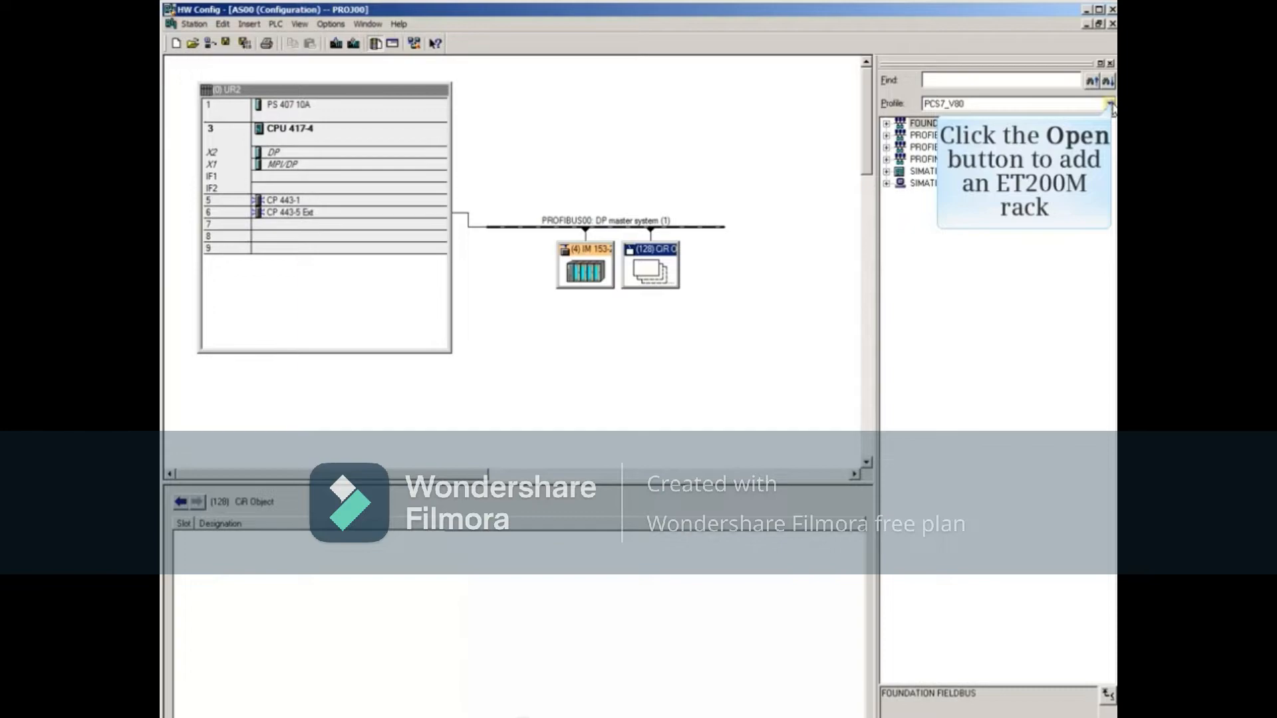
- Locate the ET 200M family under PROFIBUS DP in the hardware catalog
click(1108, 104)
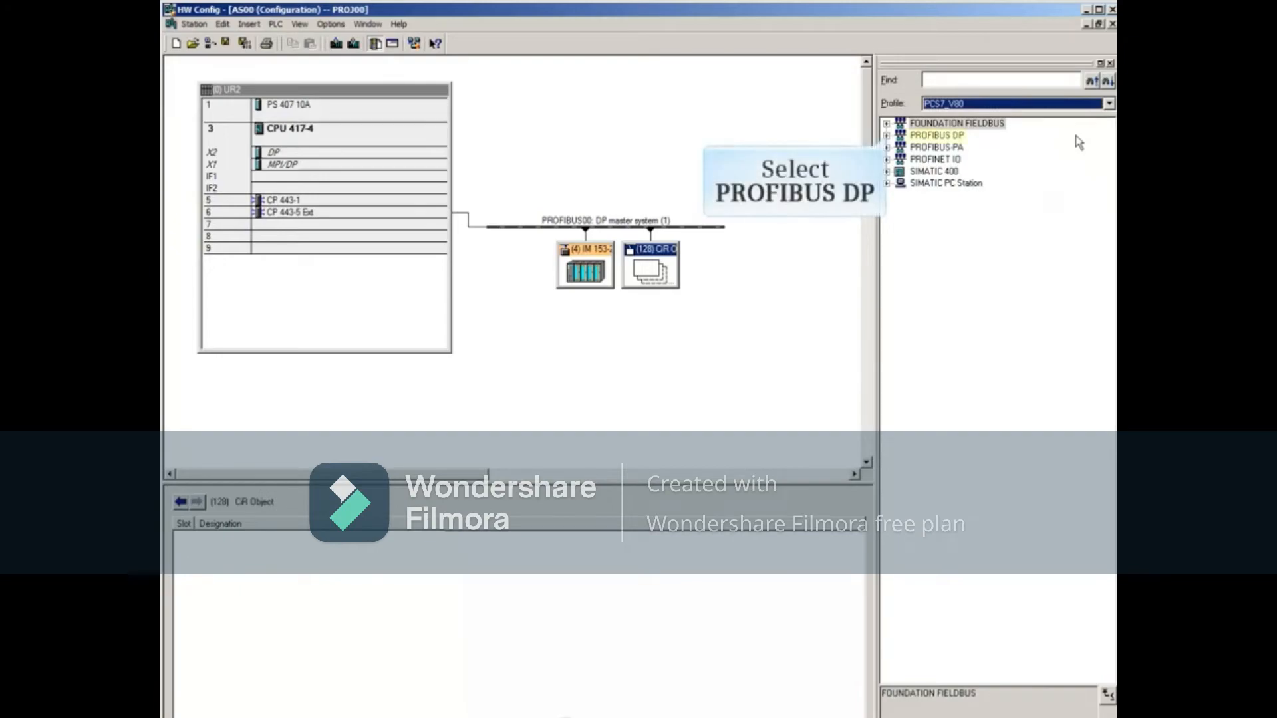
mouse_move(887, 138)
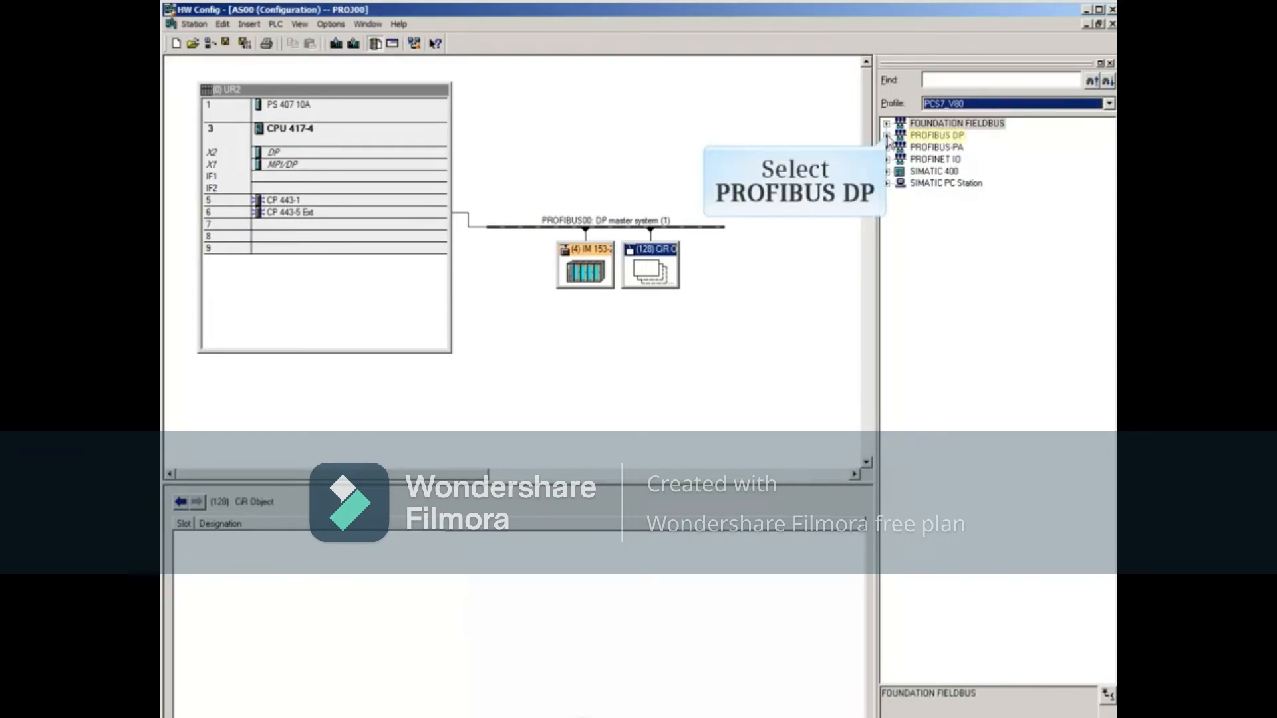
click(886, 136)
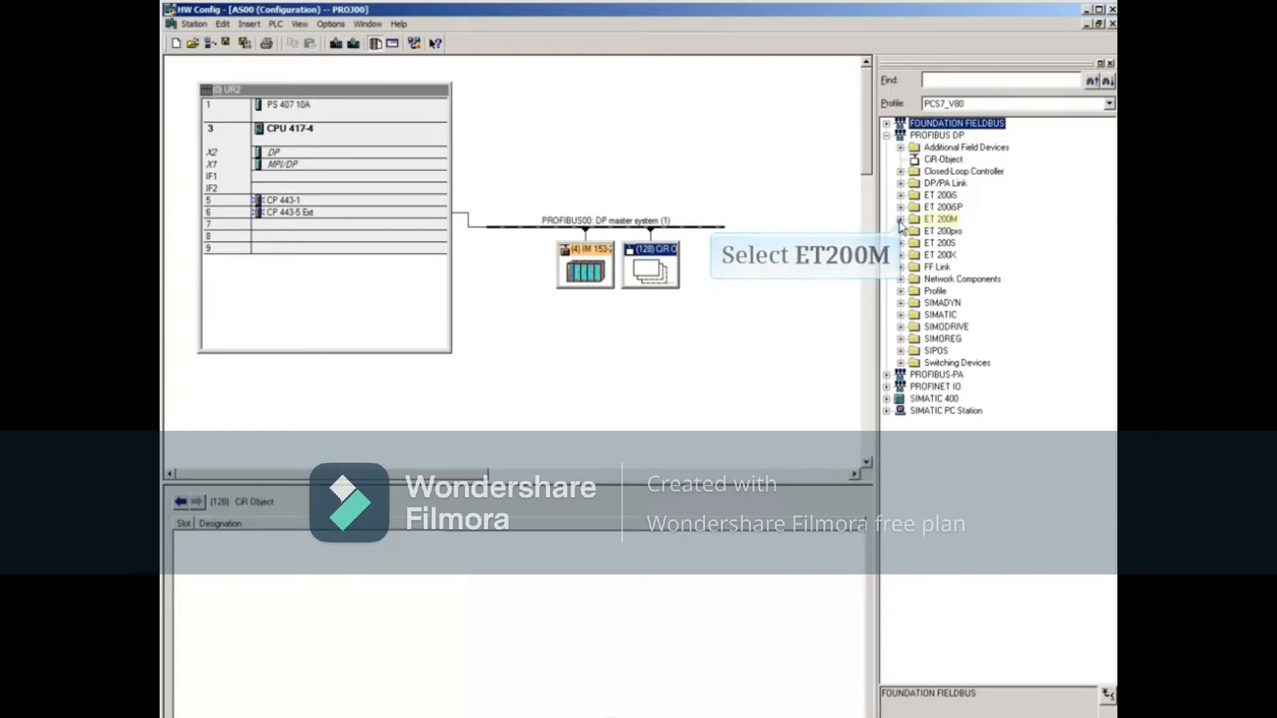
click(900, 218)
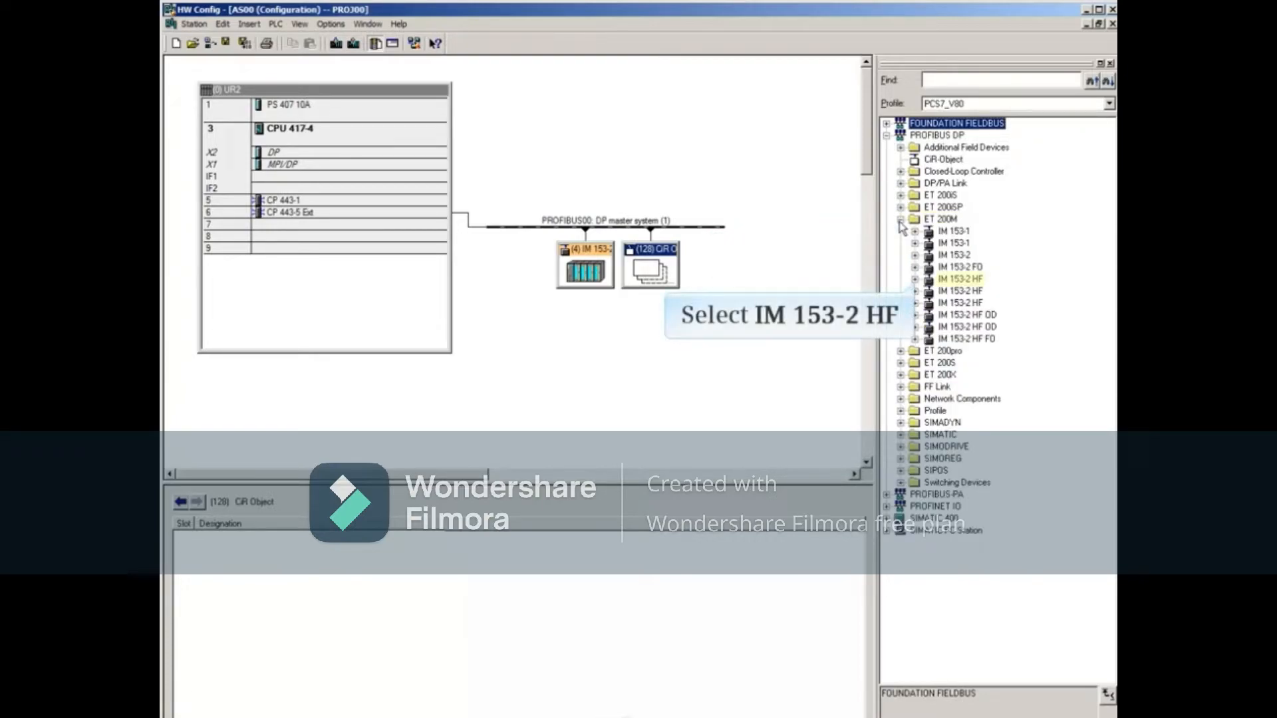
- Compare IM 153-2 HF variants by order number and pick the one allowing module replacement
click(959, 278)
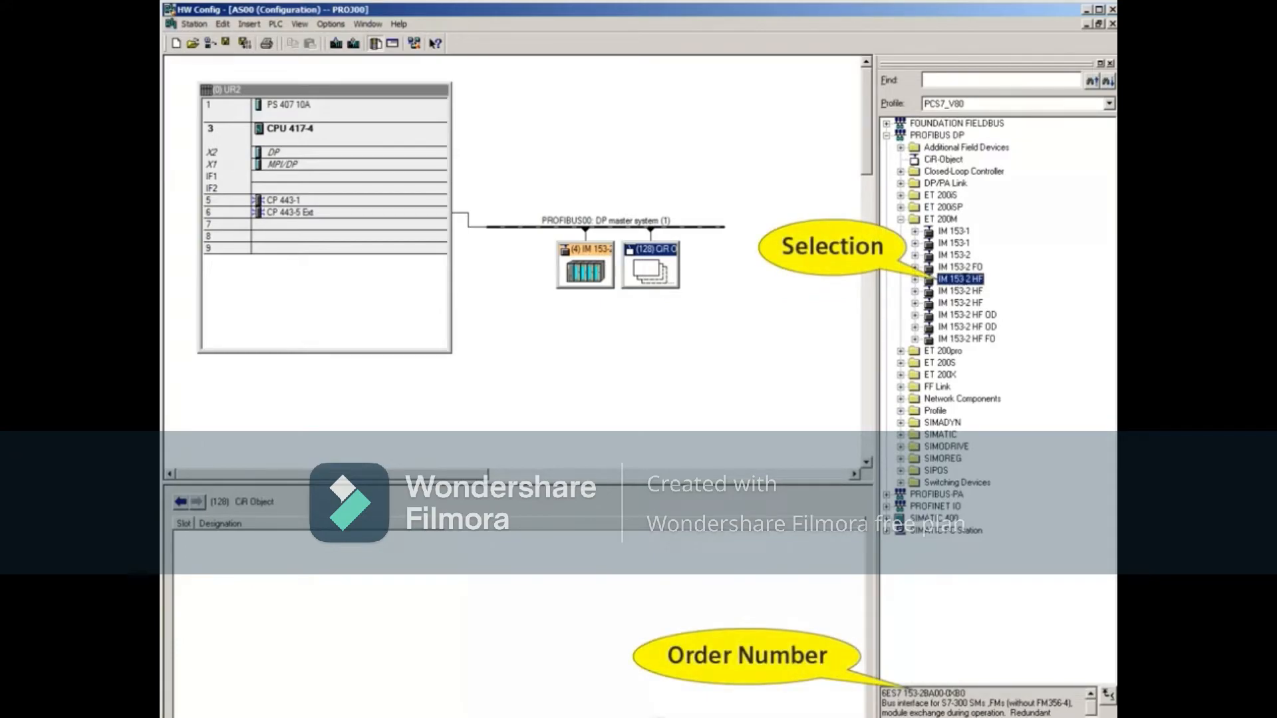
click(960, 291)
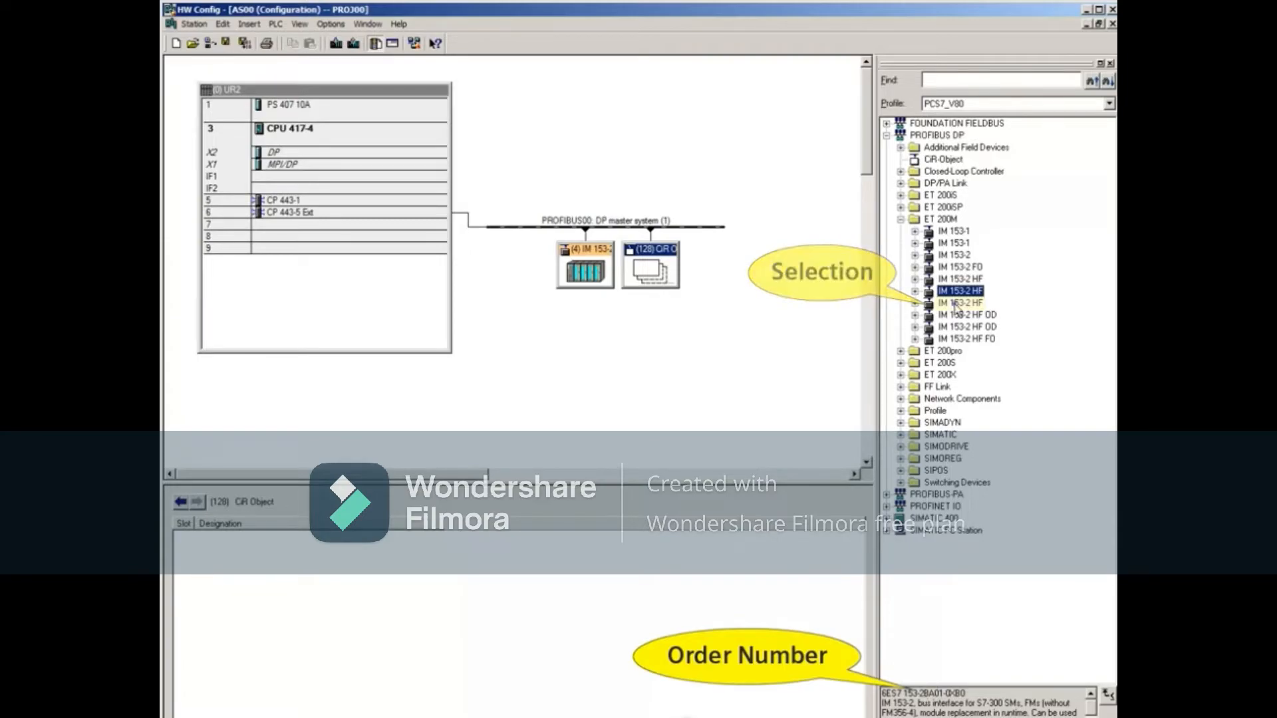
click(960, 302)
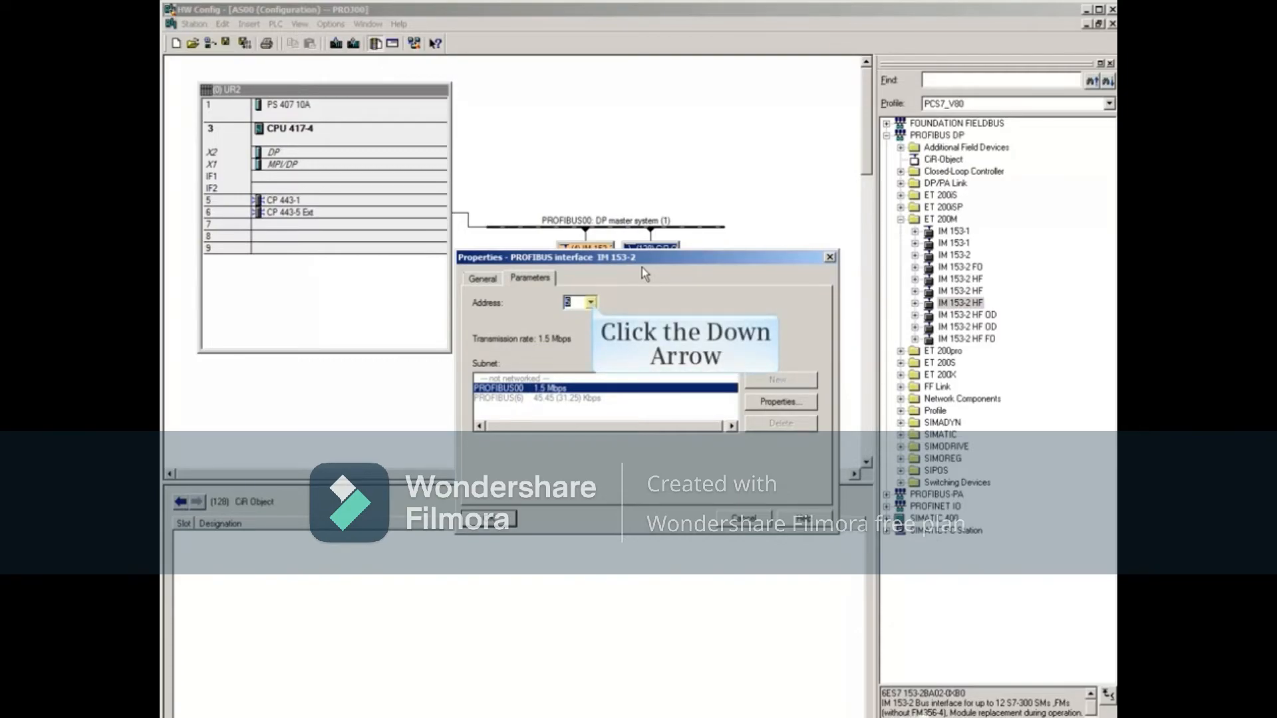
- Assign PROFIBUS address 8 to the new IM 153-2 rack under the CIR object
click(590, 302)
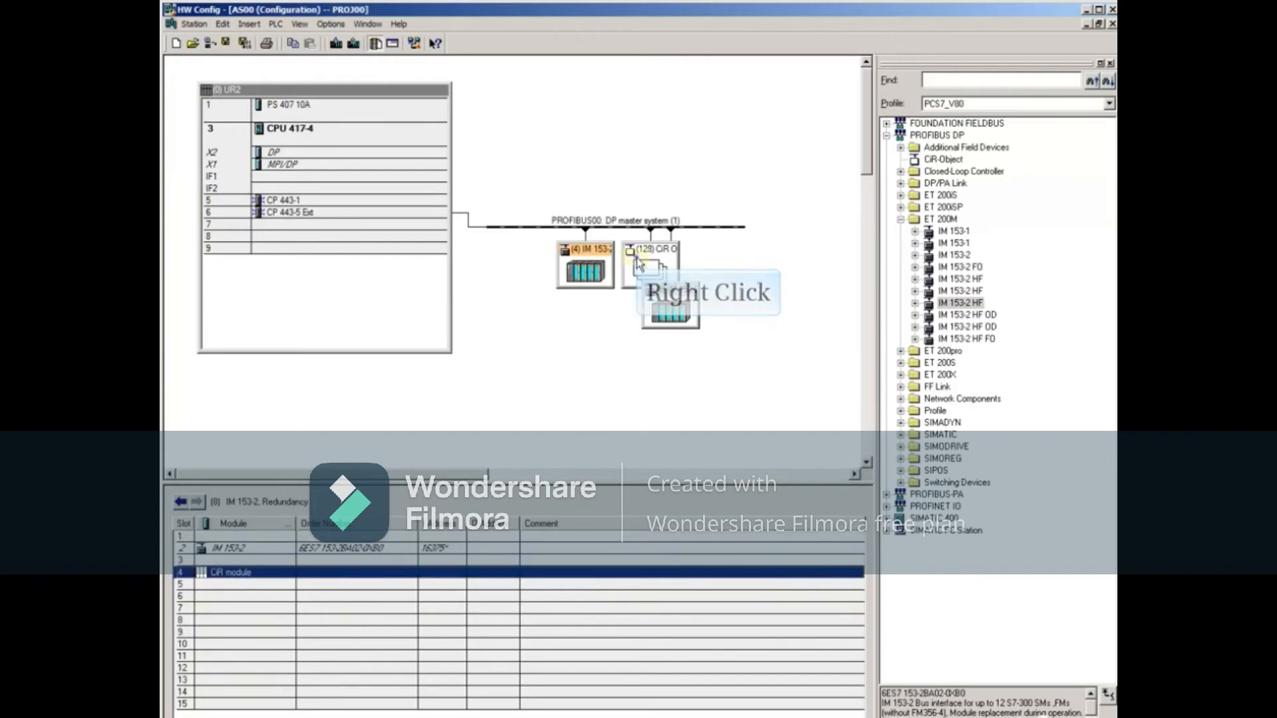
right_click(652, 253)
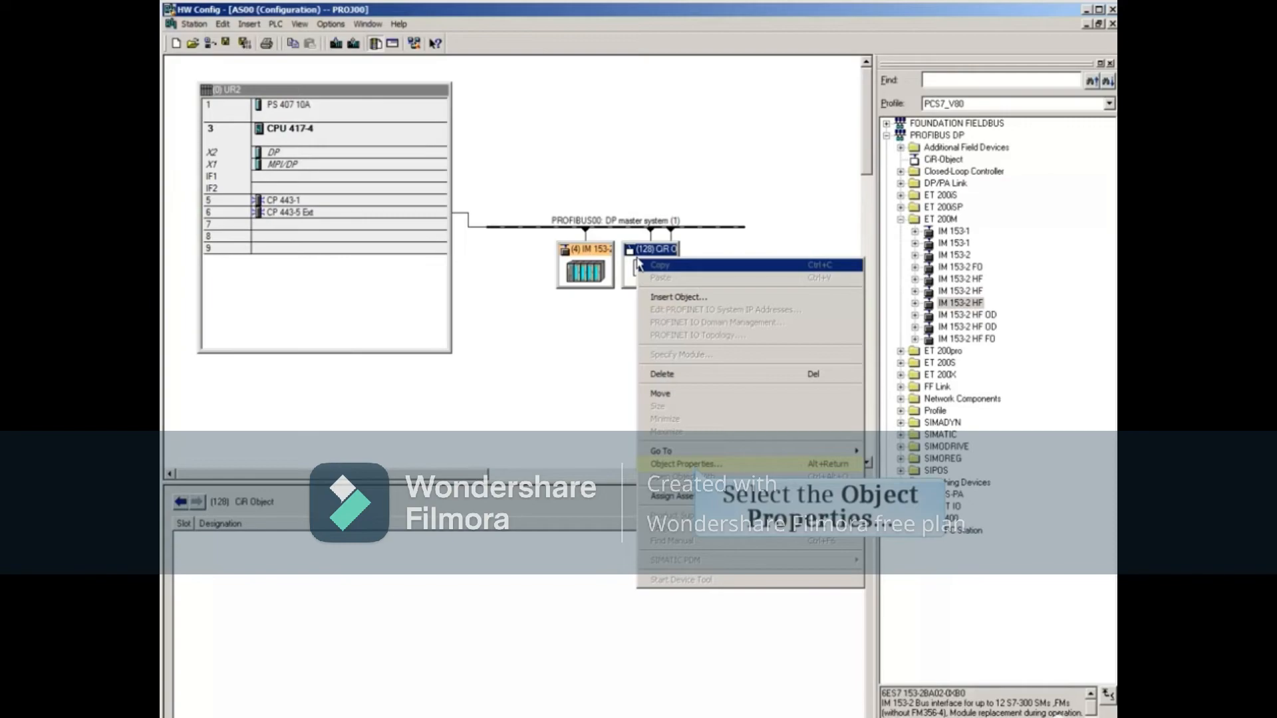
click(686, 463)
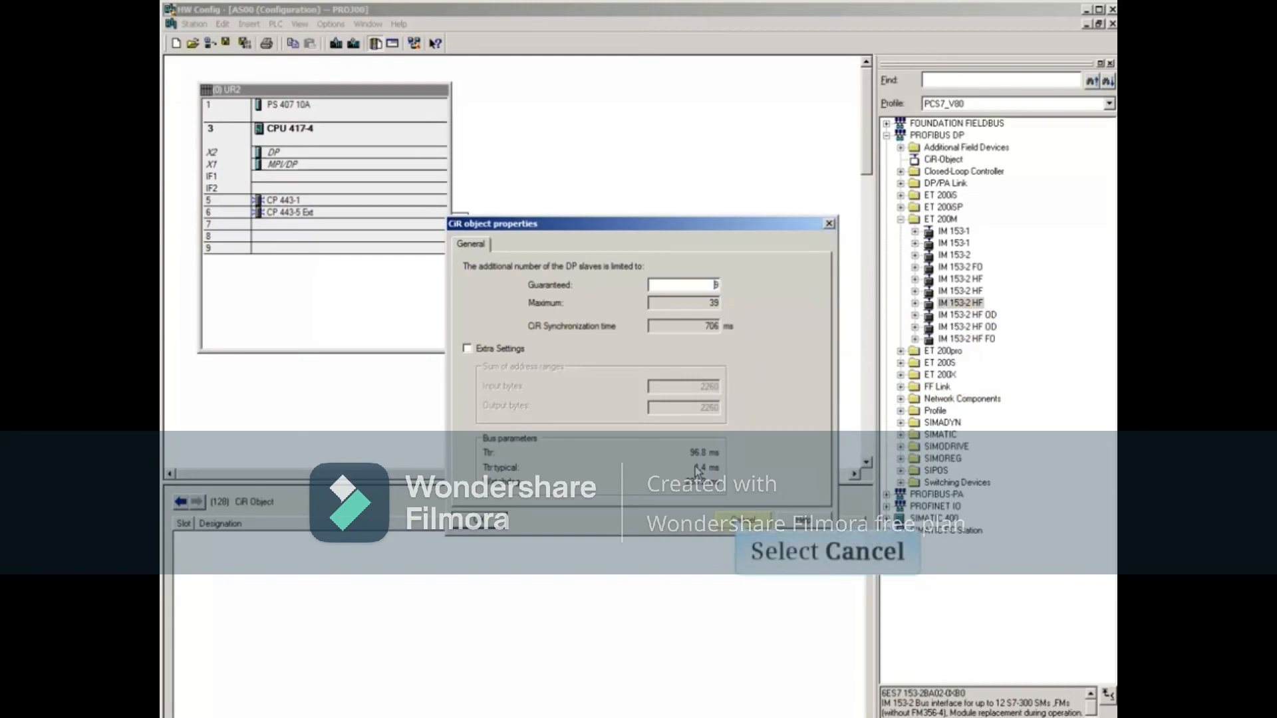
click(737, 520)
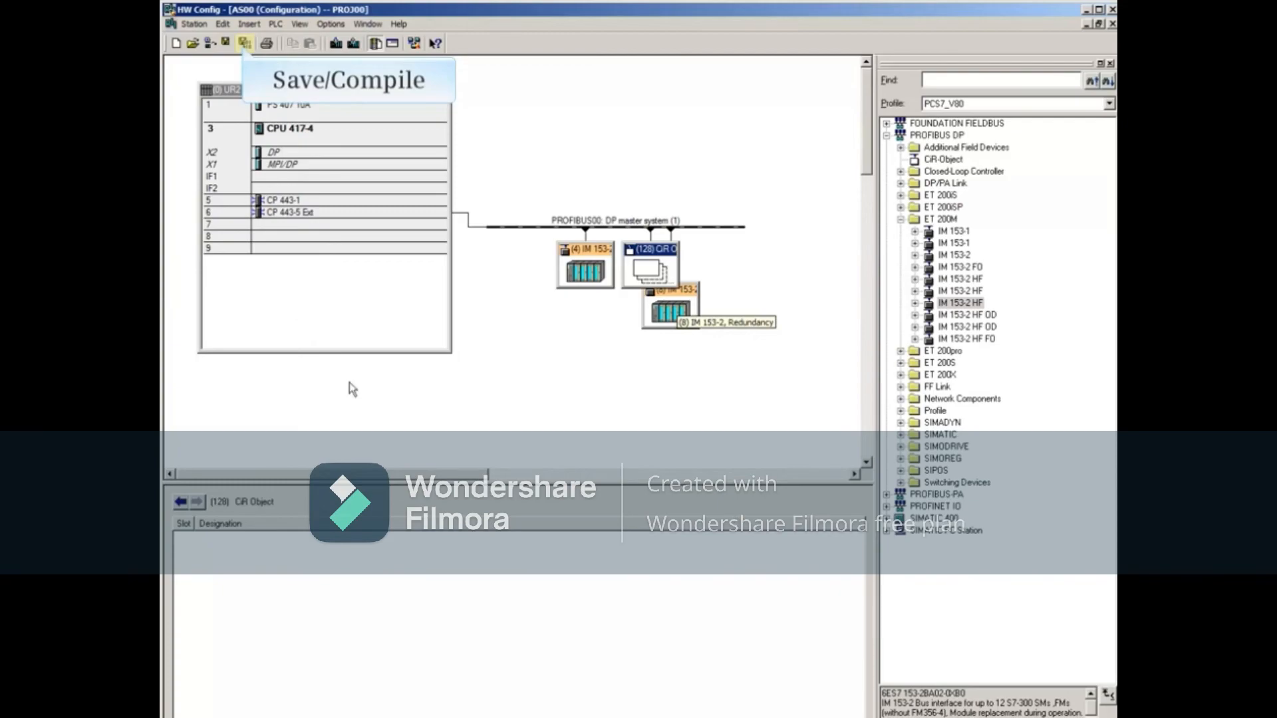
mouse_move(242, 43)
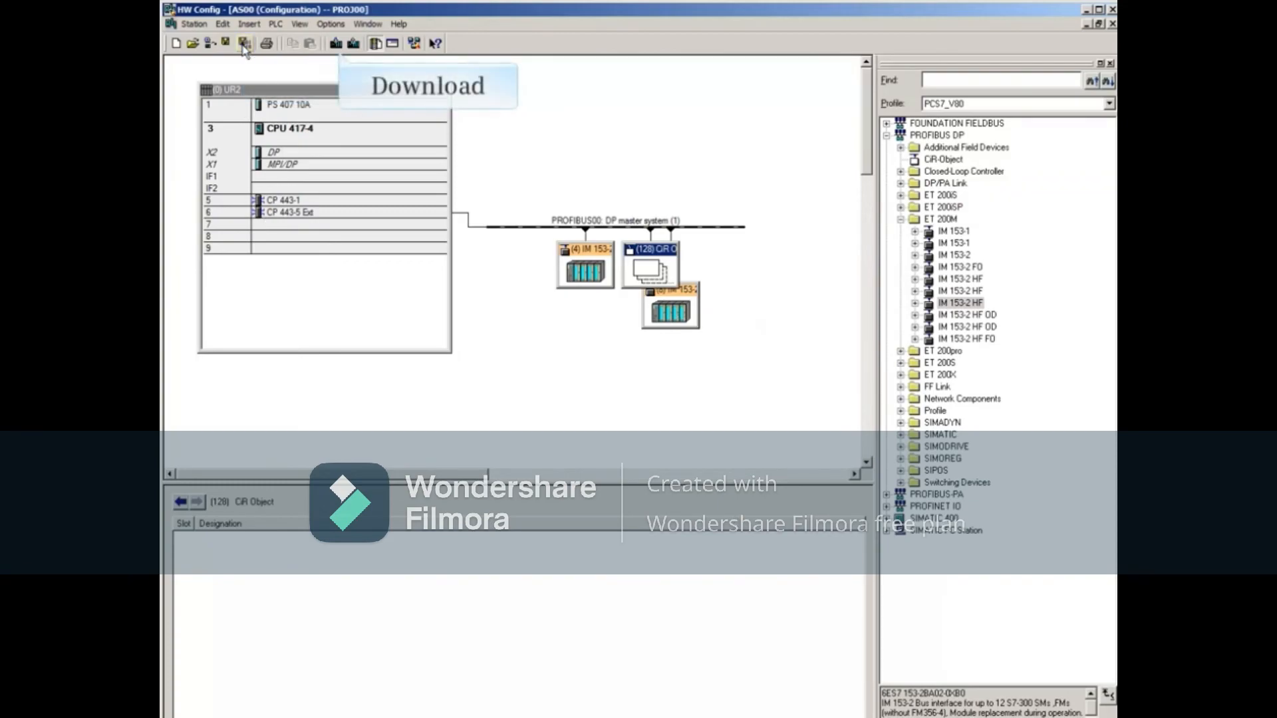